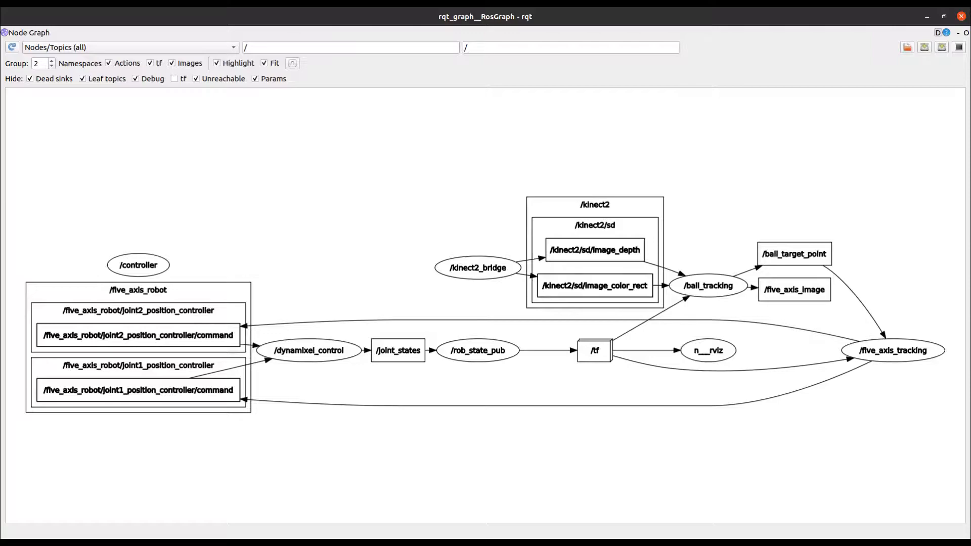
- Show the axes of a_axis_horn_link under RobotModel > Links in the Displays panel
left_click(477, 266)
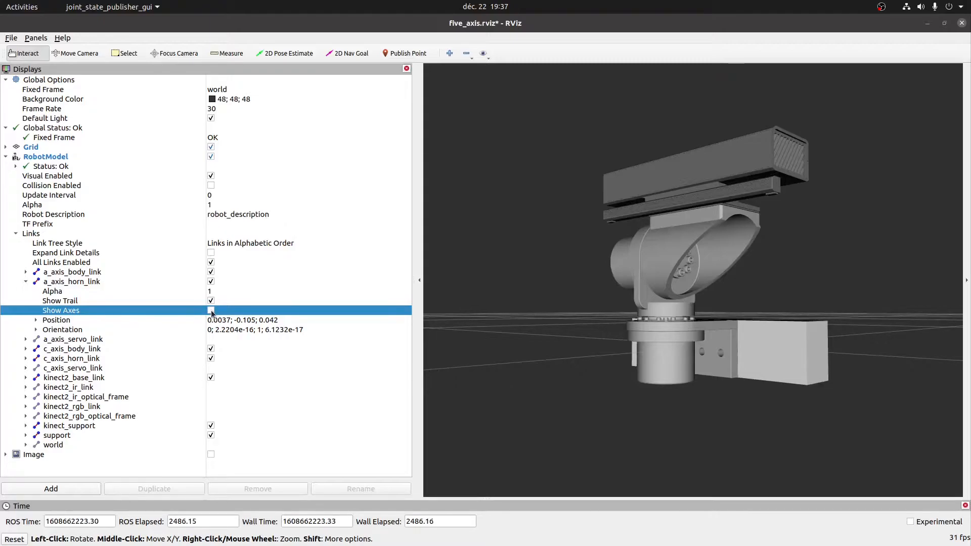
left_click(211, 310)
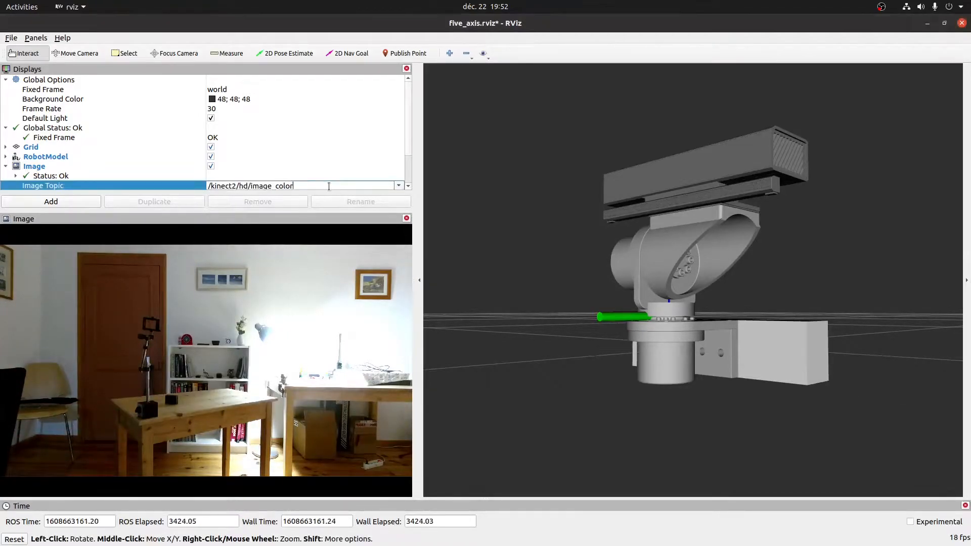
- Set the Image display's topic to /kinect2/hd/image_color
left_click(398, 186)
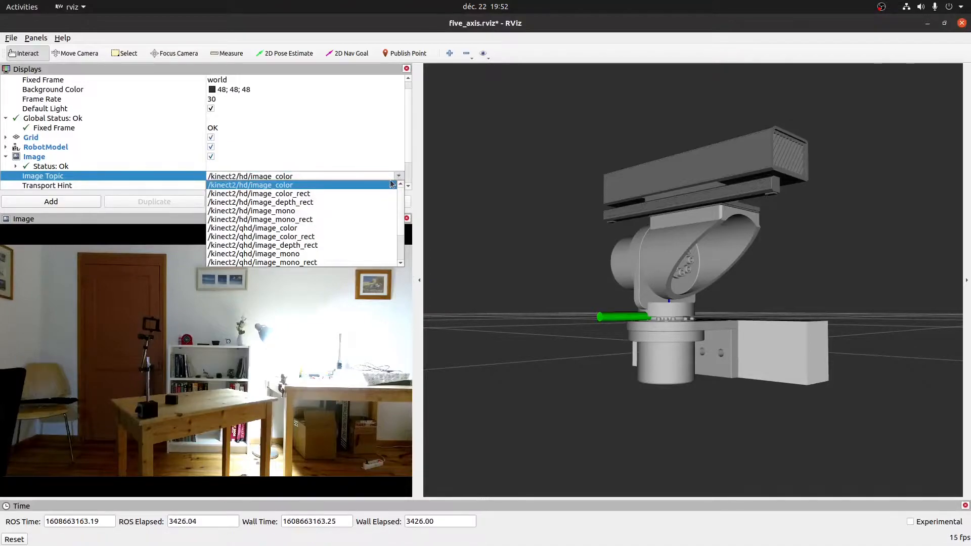
left_click(263, 244)
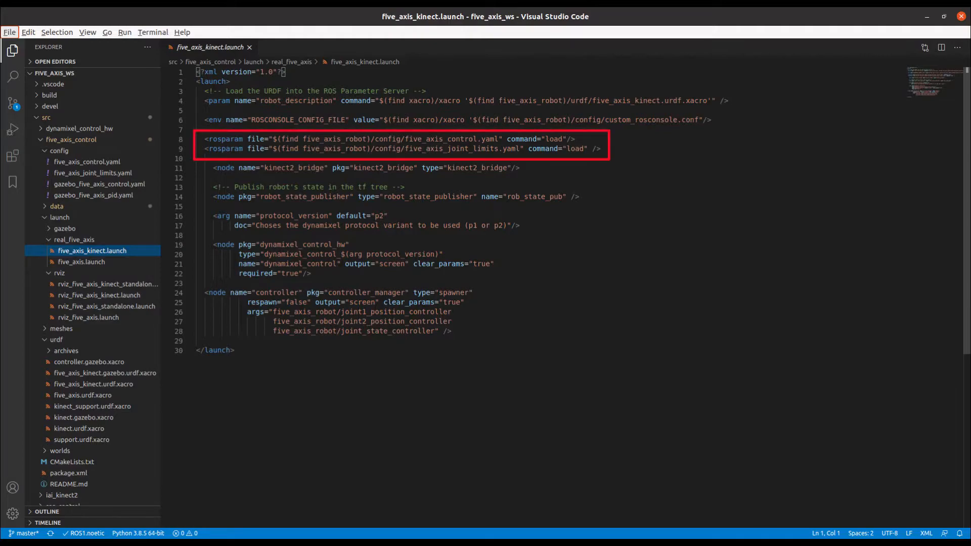
- Bring up config/five_axis_control.yaml with its dynamixel_control servo settings
left_click(87, 161)
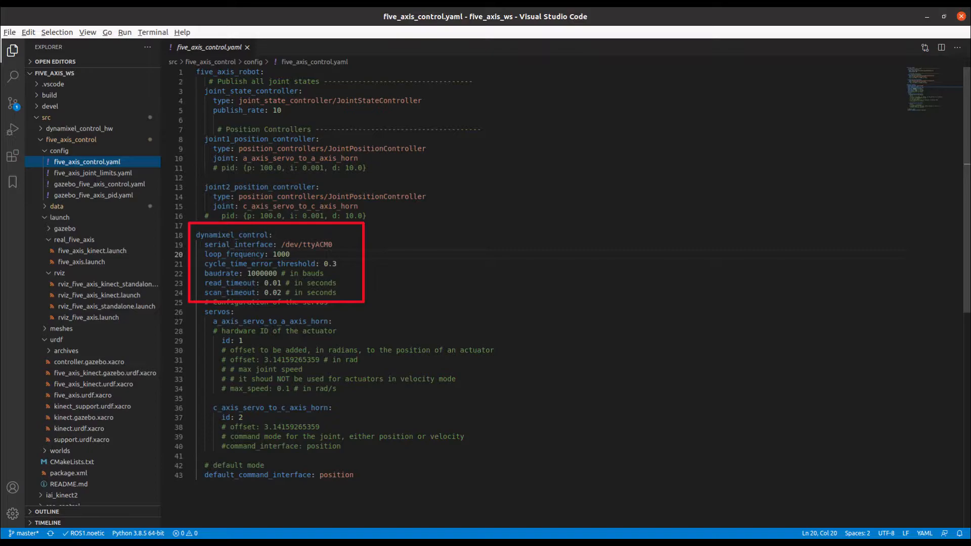
left_click(93, 173)
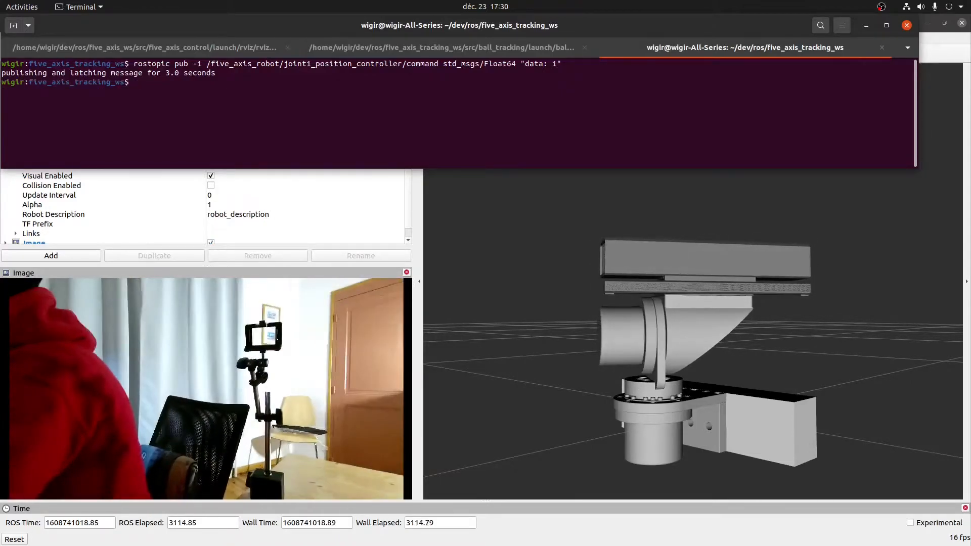
- Clear the terminal after publishing data: 1 to joint1_position_controller/command
type("clear")
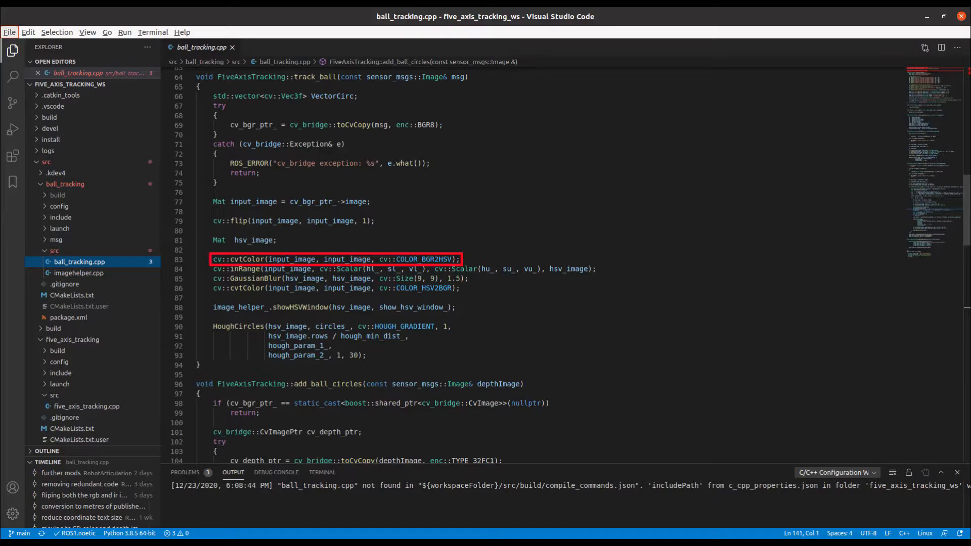
- Scroll to FiveAxisTracking::track_ball showing cvtColor, inRange and HoughCircles
left_click(402, 269)
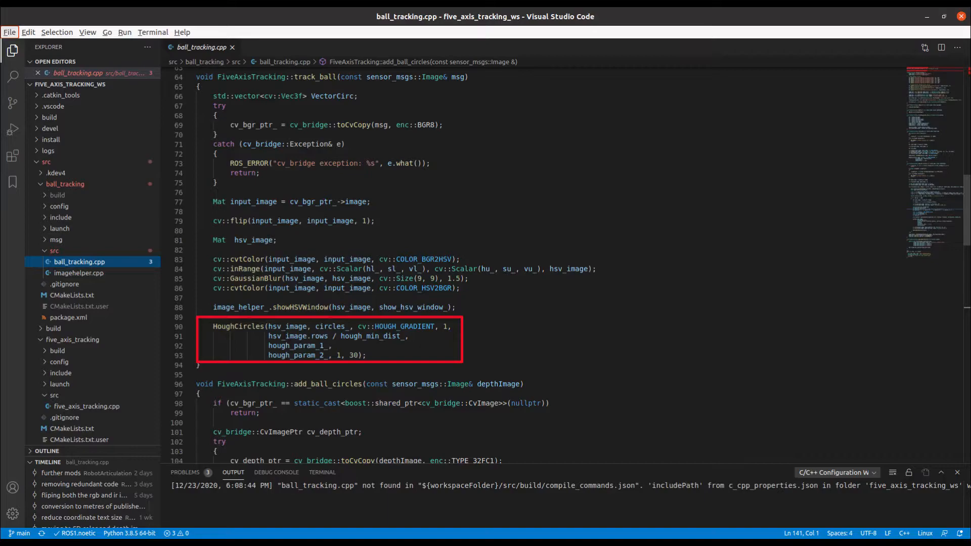
scroll("down", 3)
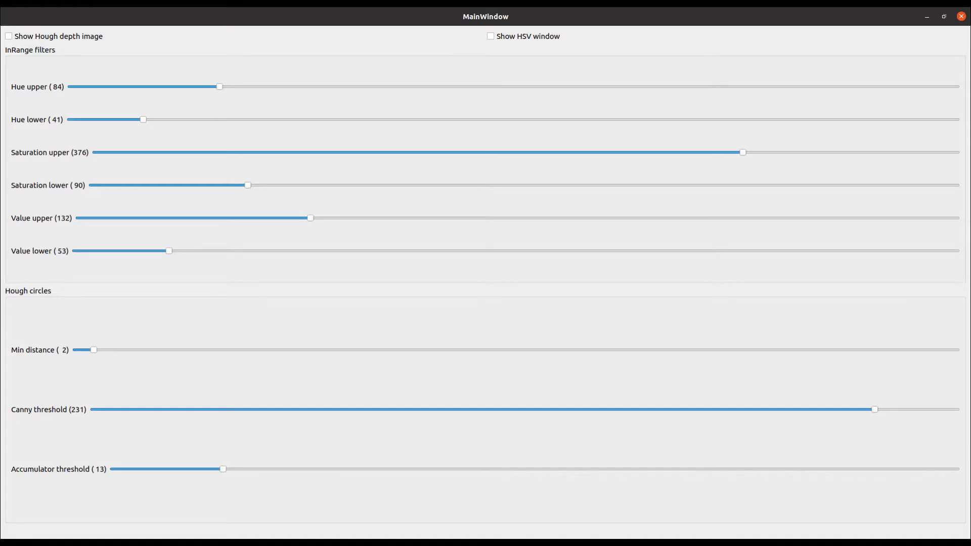
- Switch from the tuning sliders to config/ball_tracking.yaml with stored HSV and Hough values
key("alt+tab")
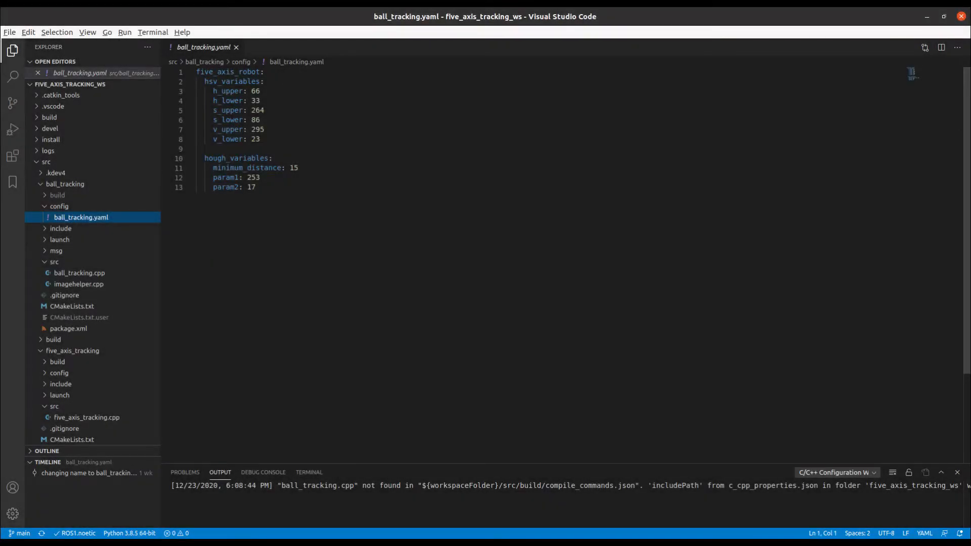